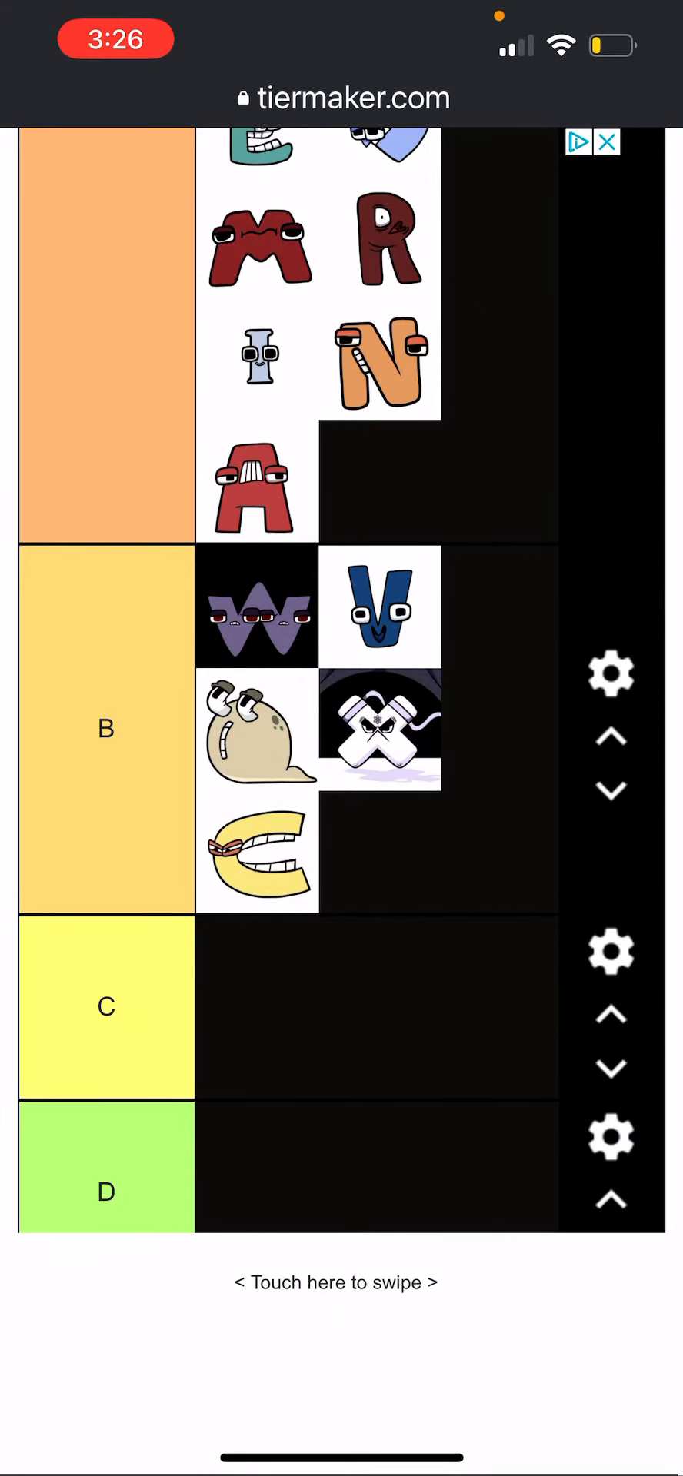
{"action": "scroll", "scroll_direction": "down", "scroll_amount": 3}
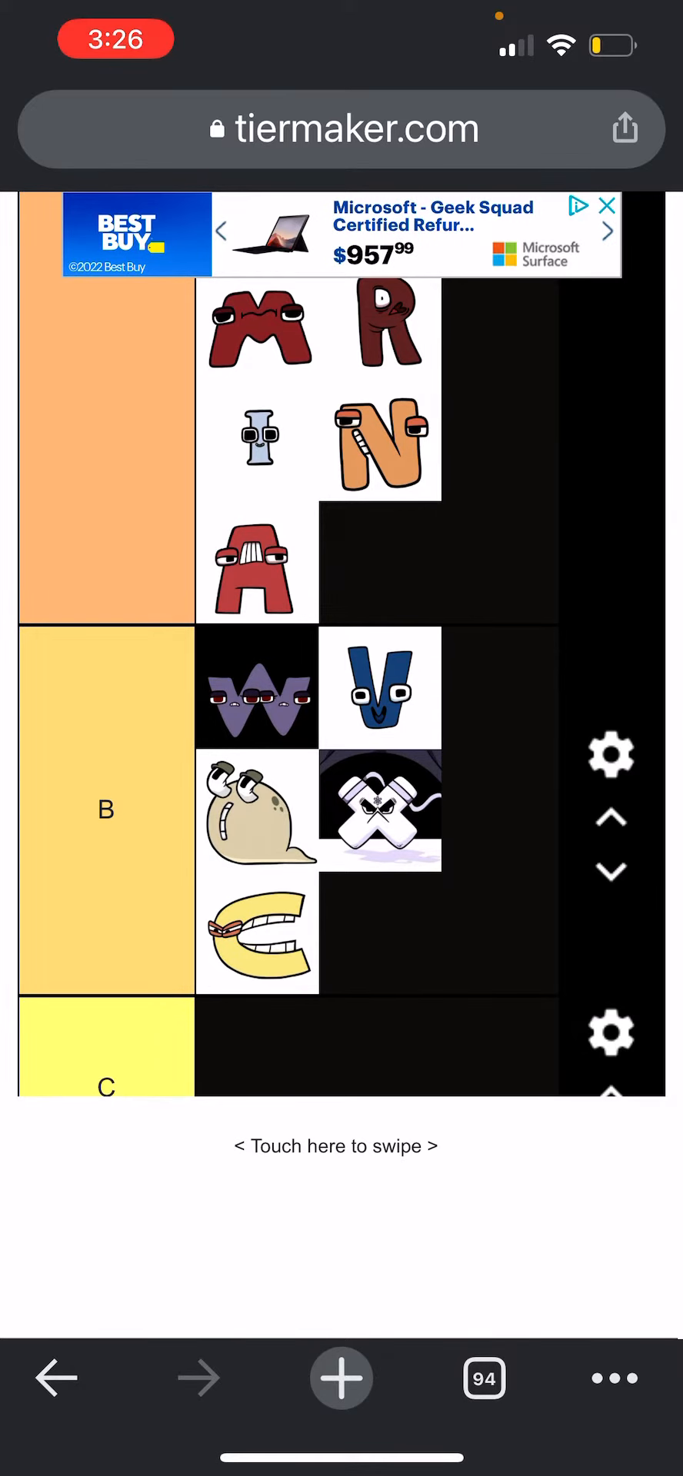
{"action": "scroll", "scroll_direction": "down", "scroll_amount": 3}
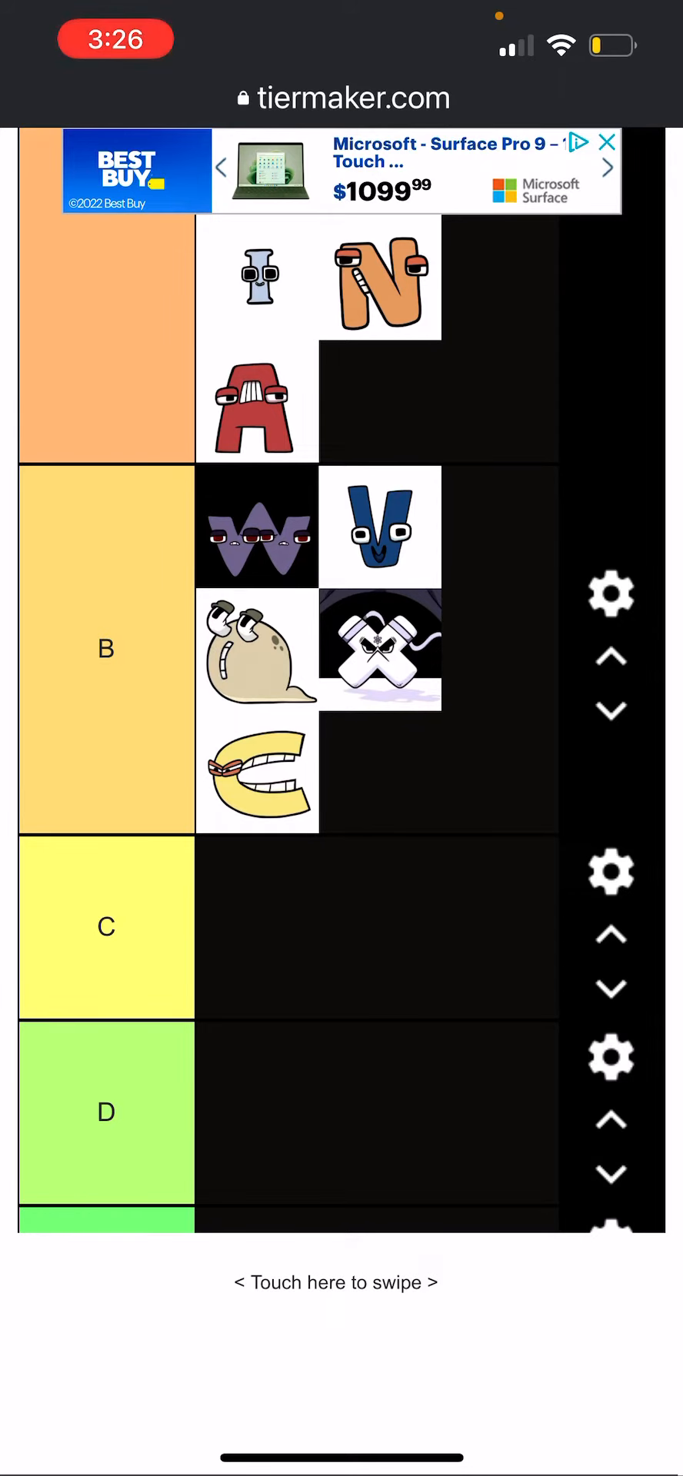
{"action": "scroll", "scroll_direction": "down", "scroll_amount": 3}
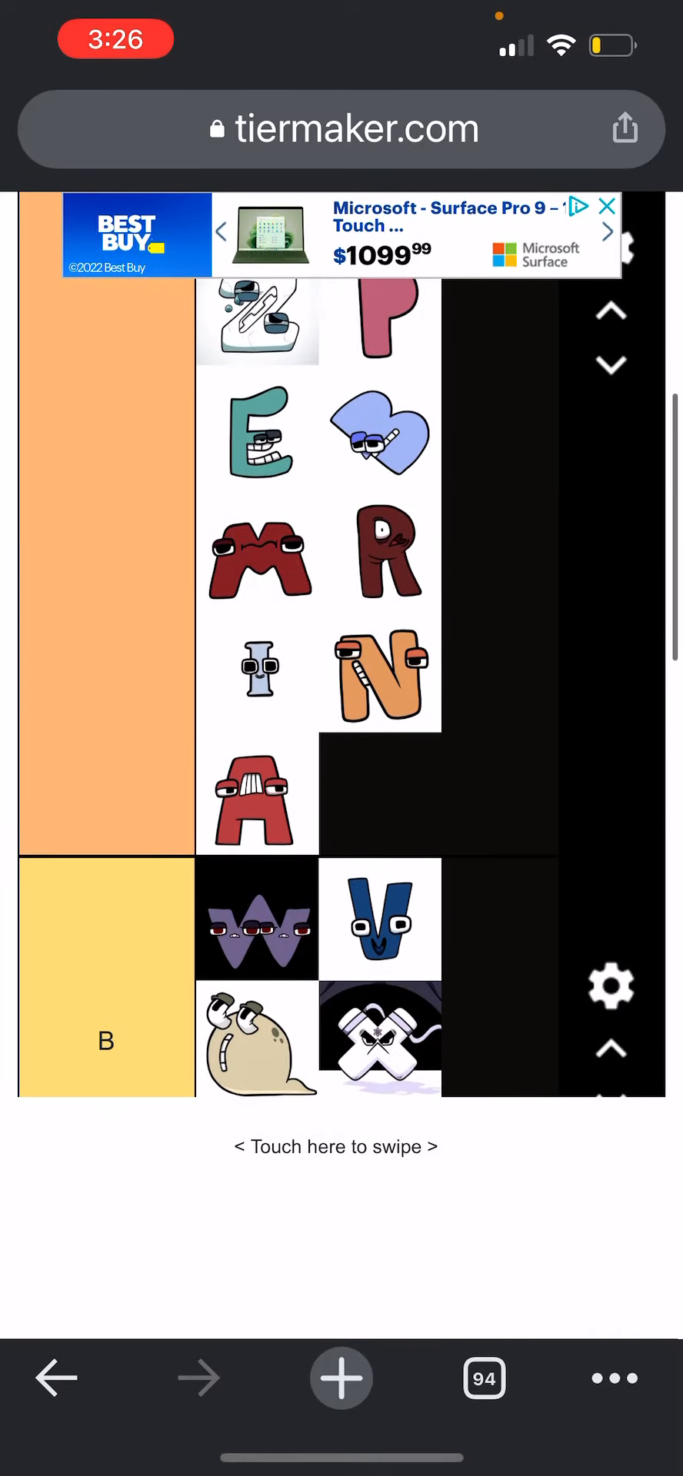
{"action": "scroll", "scroll_direction": "down", "scroll_amount": 3}
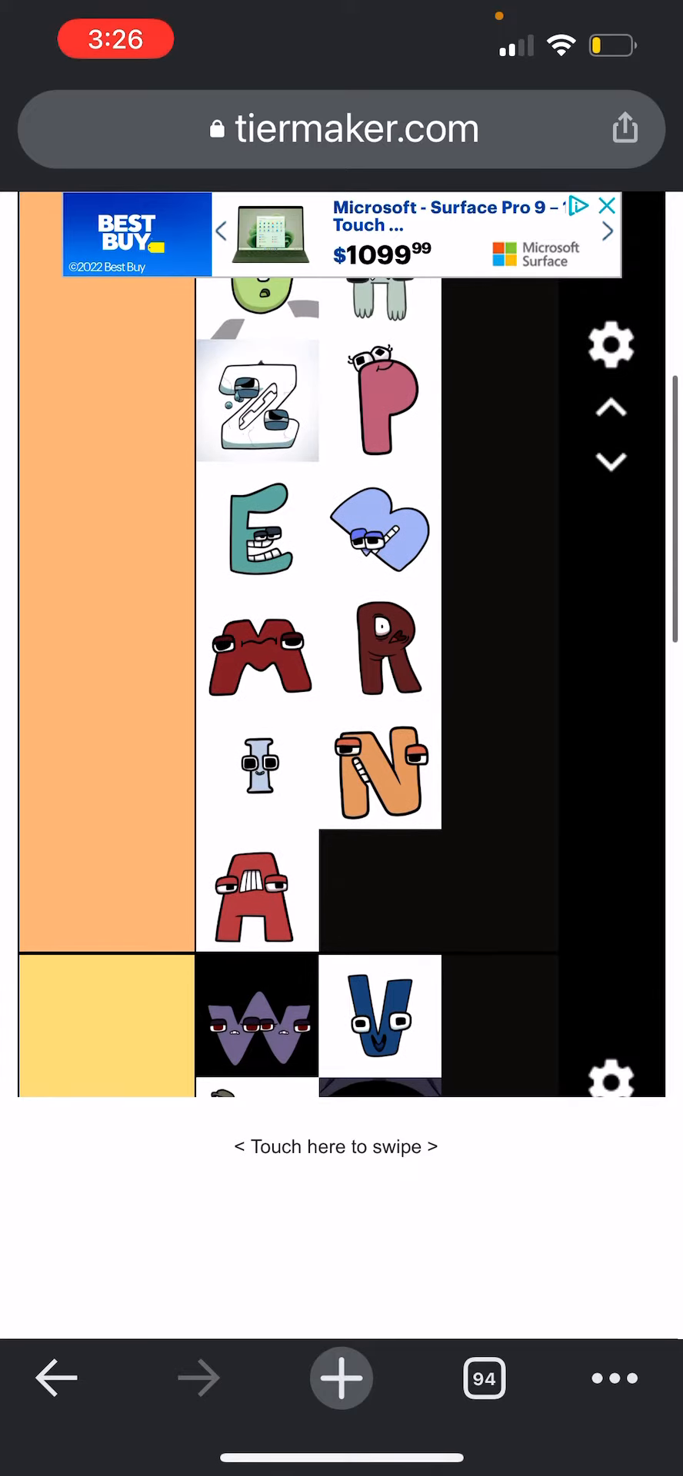
{"action": "scroll", "scroll_direction": "down", "scroll_amount": 3}
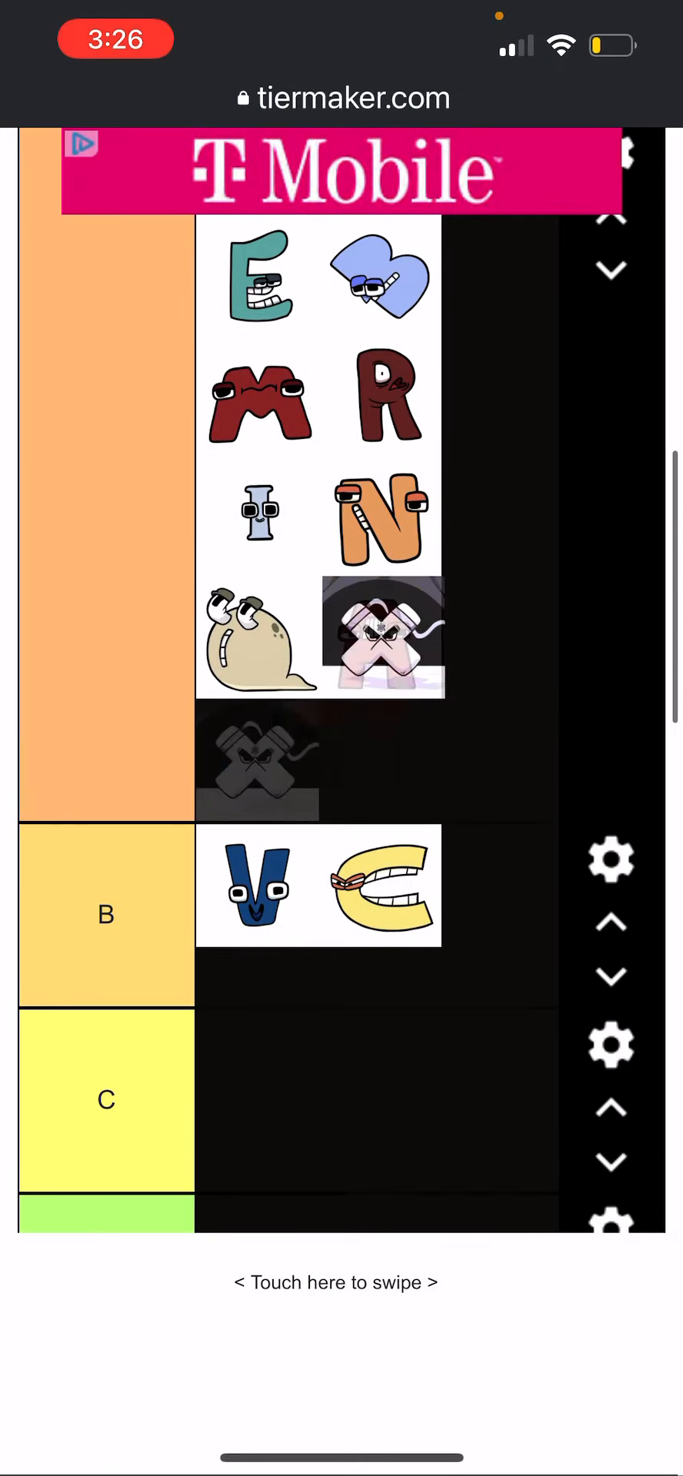
{"action": "scroll", "scroll_direction": "down", "scroll_amount": 3}
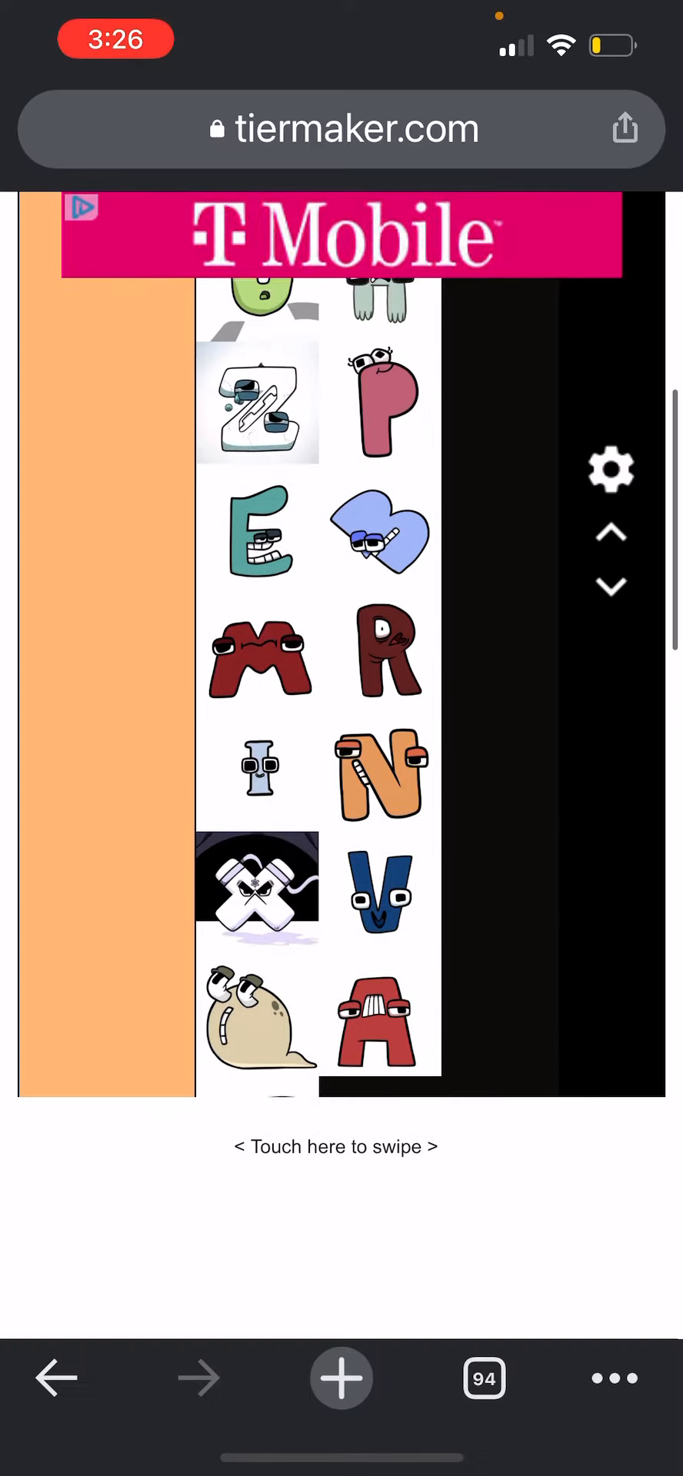
{"action": "scroll", "scroll_direction": "down", "scroll_amount": 3}
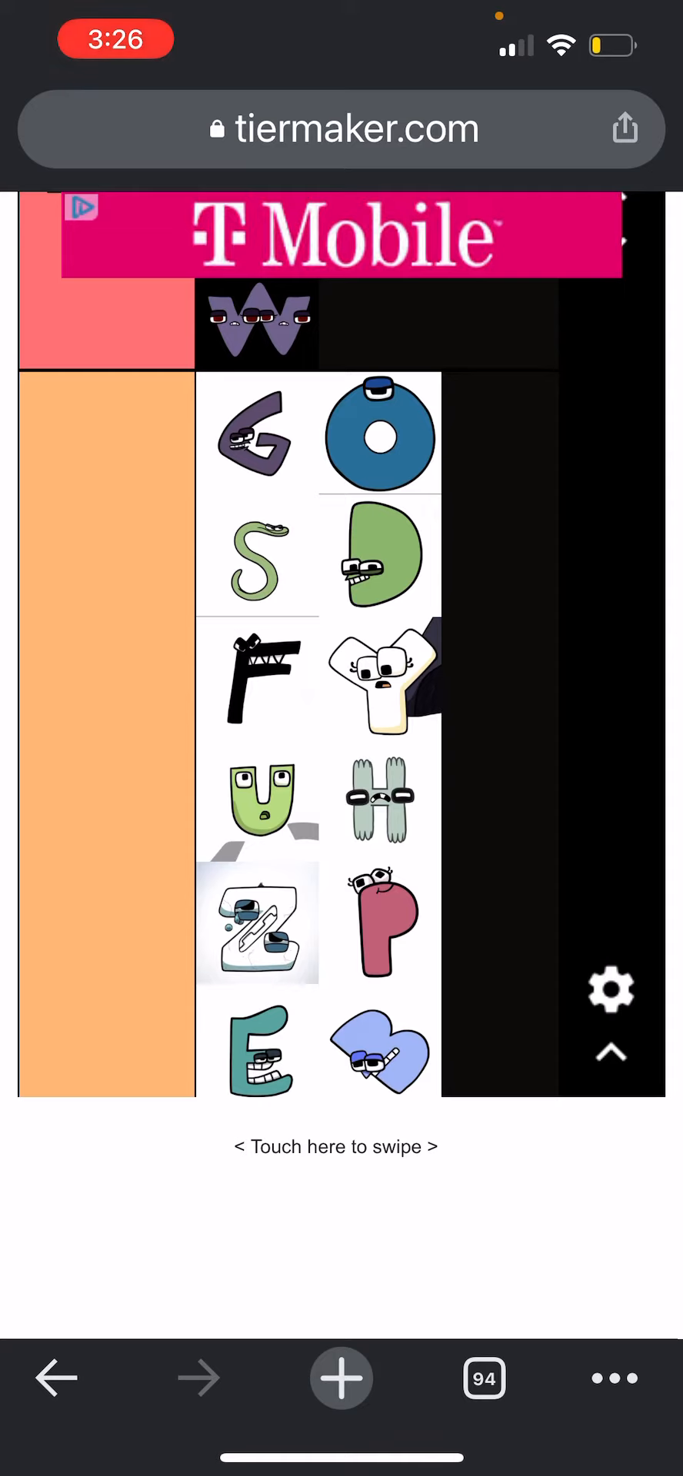
{"action": "scroll", "scroll_direction": "down", "scroll_amount": 3}
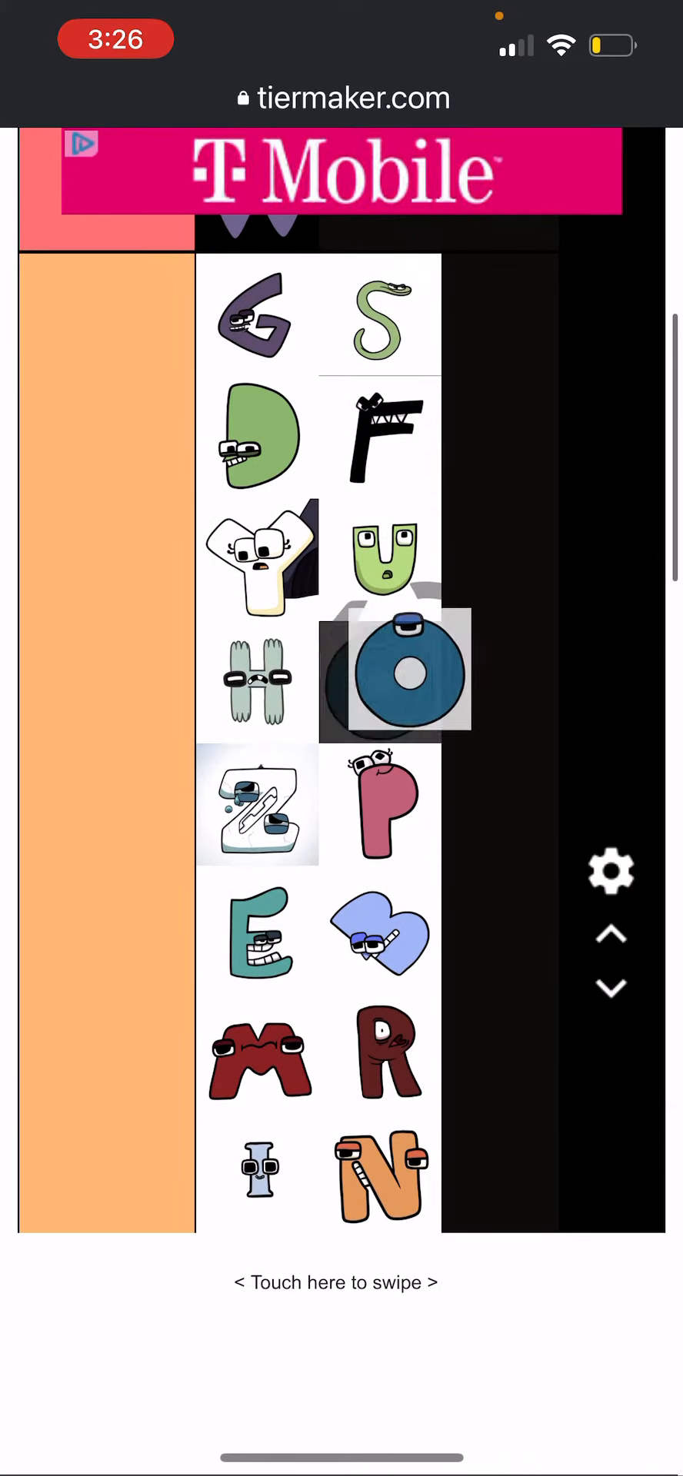
{"action": "scroll", "scroll_direction": "down", "scroll_amount": 3}
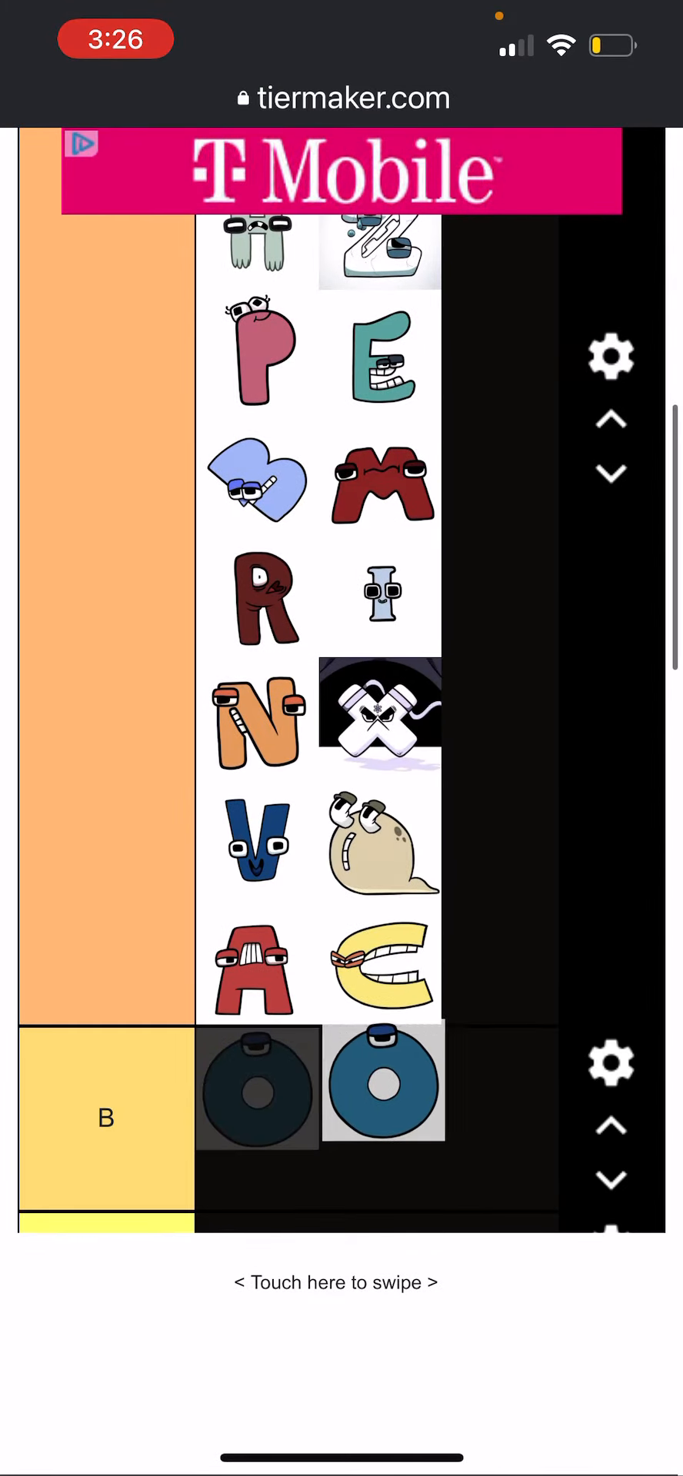
{"action": "scroll", "scroll_direction": "down", "scroll_amount": 3}
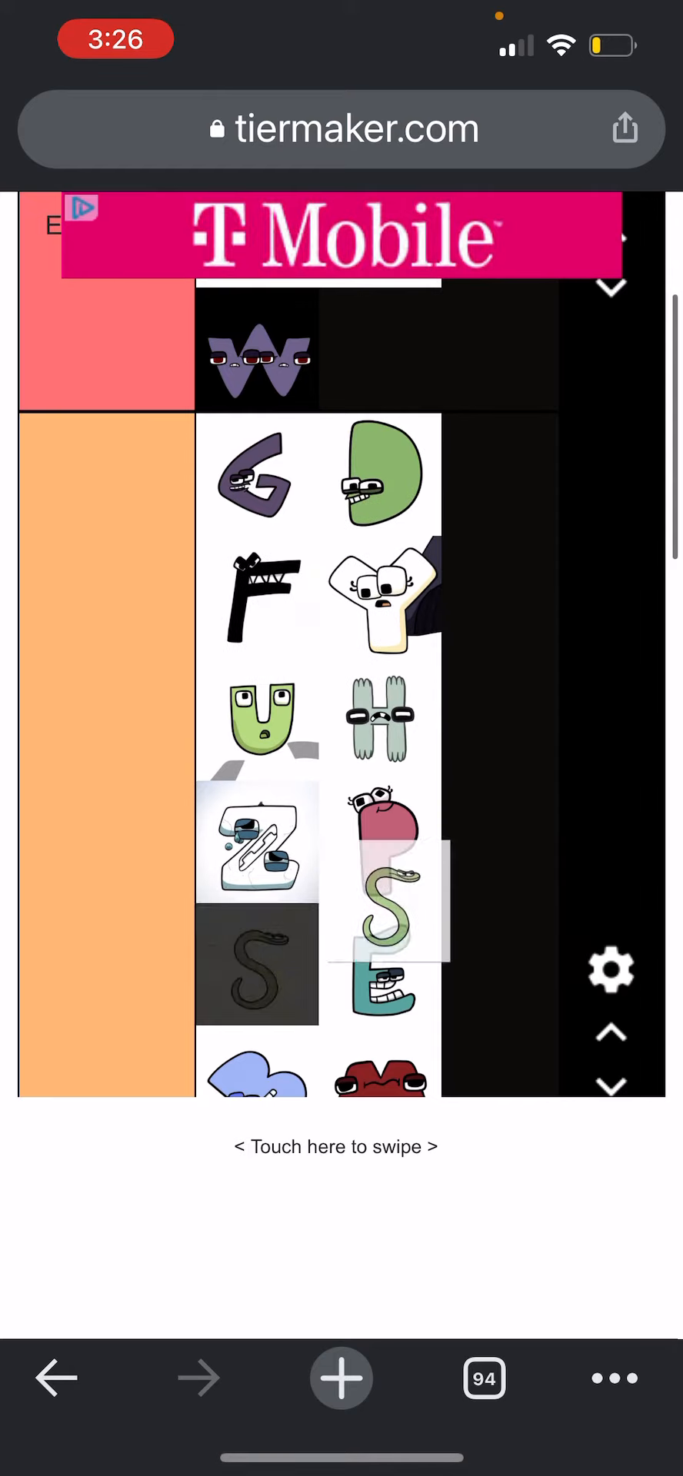
{"action": "scroll", "scroll_direction": "down", "scroll_amount": 3}
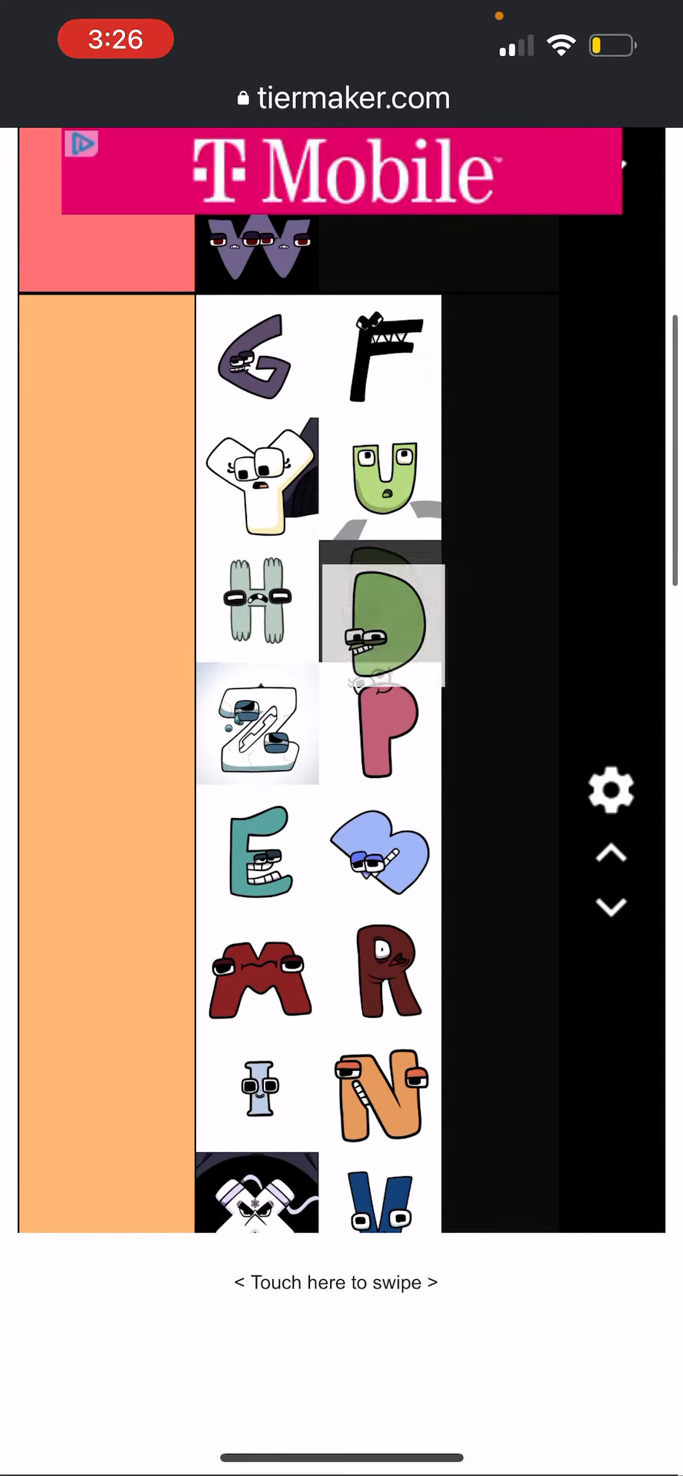
{"action": "scroll", "scroll_direction": "down", "scroll_amount": 3}
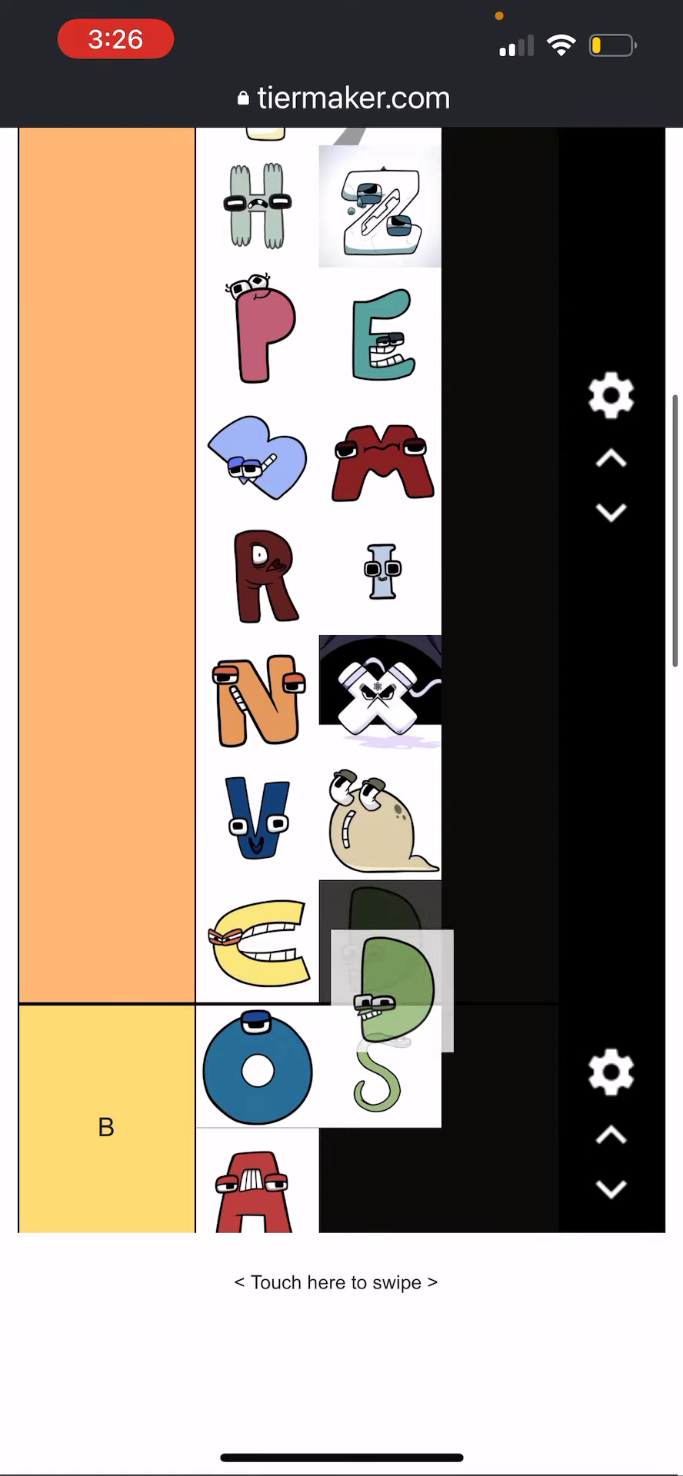
{"action": "scroll", "scroll_direction": "down", "scroll_amount": 3}
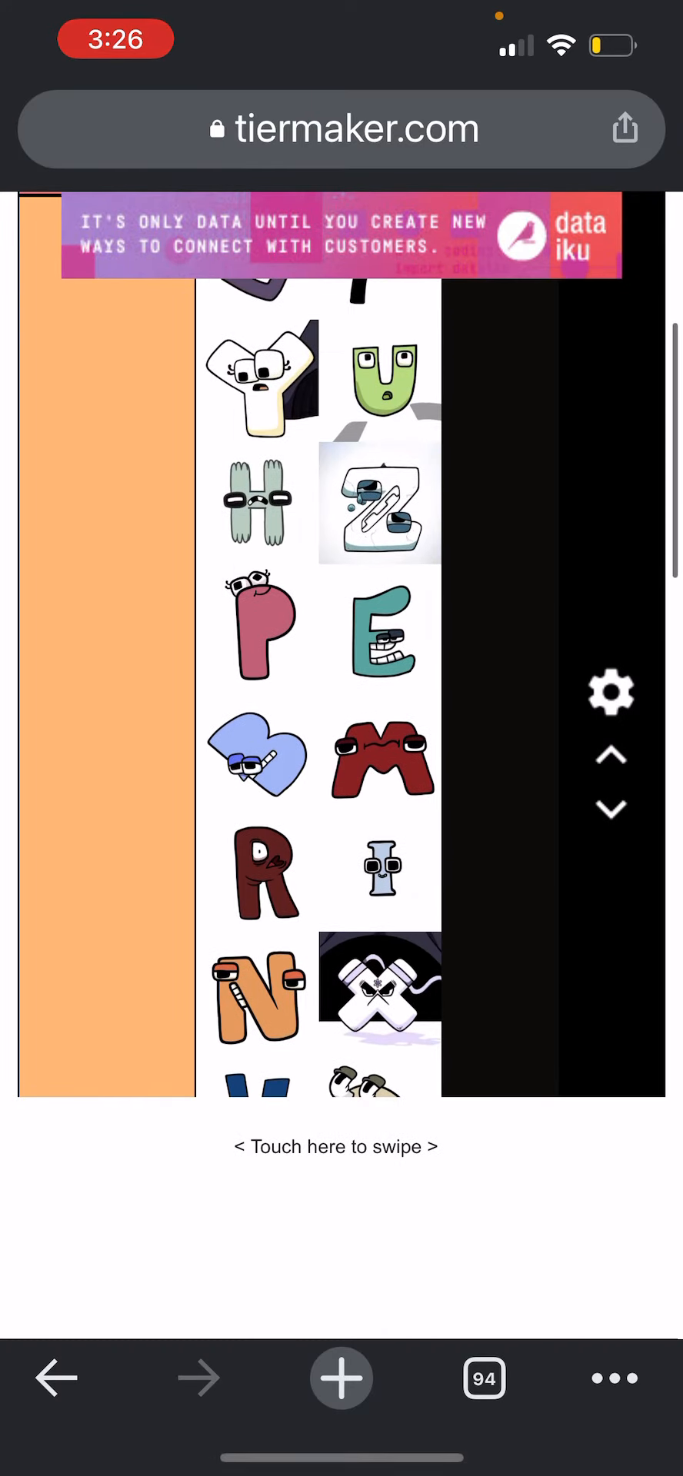
{"action": "scroll", "scroll_direction": "down", "scroll_amount": 3}
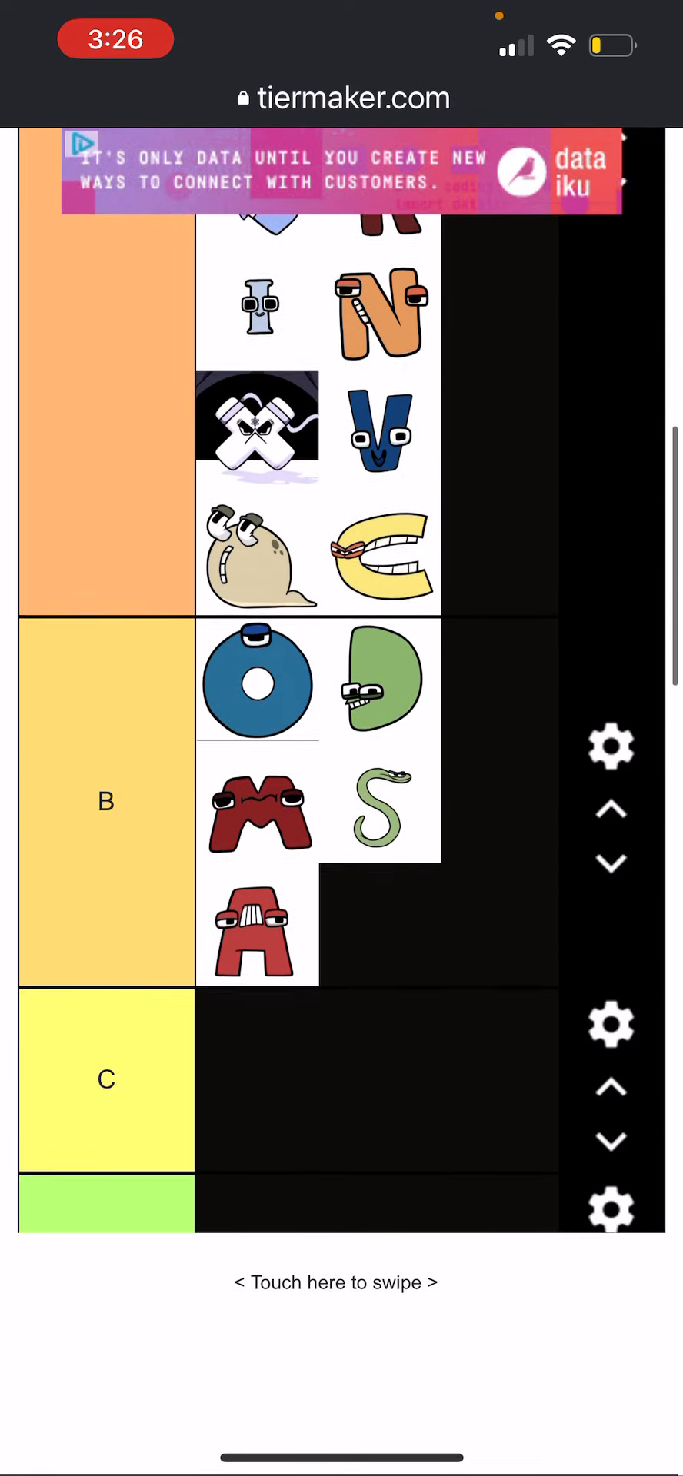
{"action": "scroll", "scroll_direction": "down", "scroll_amount": 3}
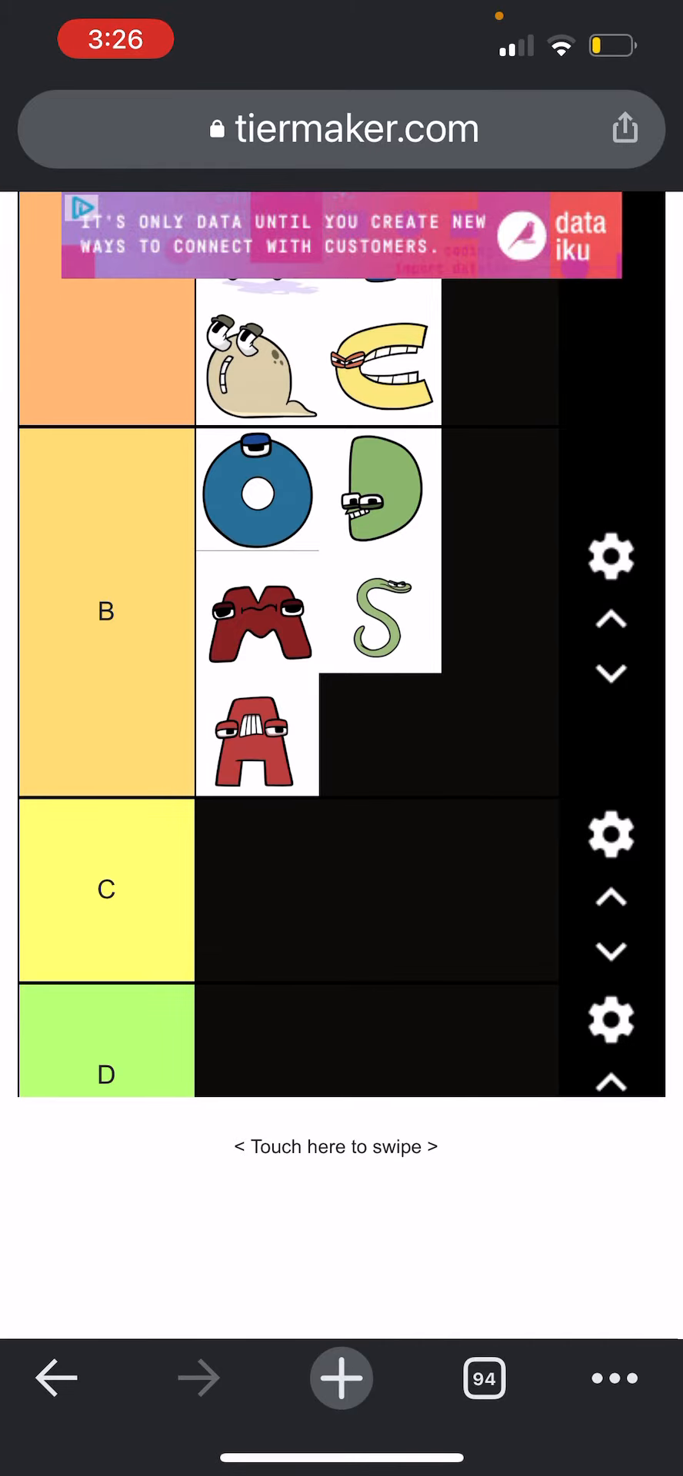
{"action": "scroll", "scroll_direction": "down", "scroll_amount": 3}
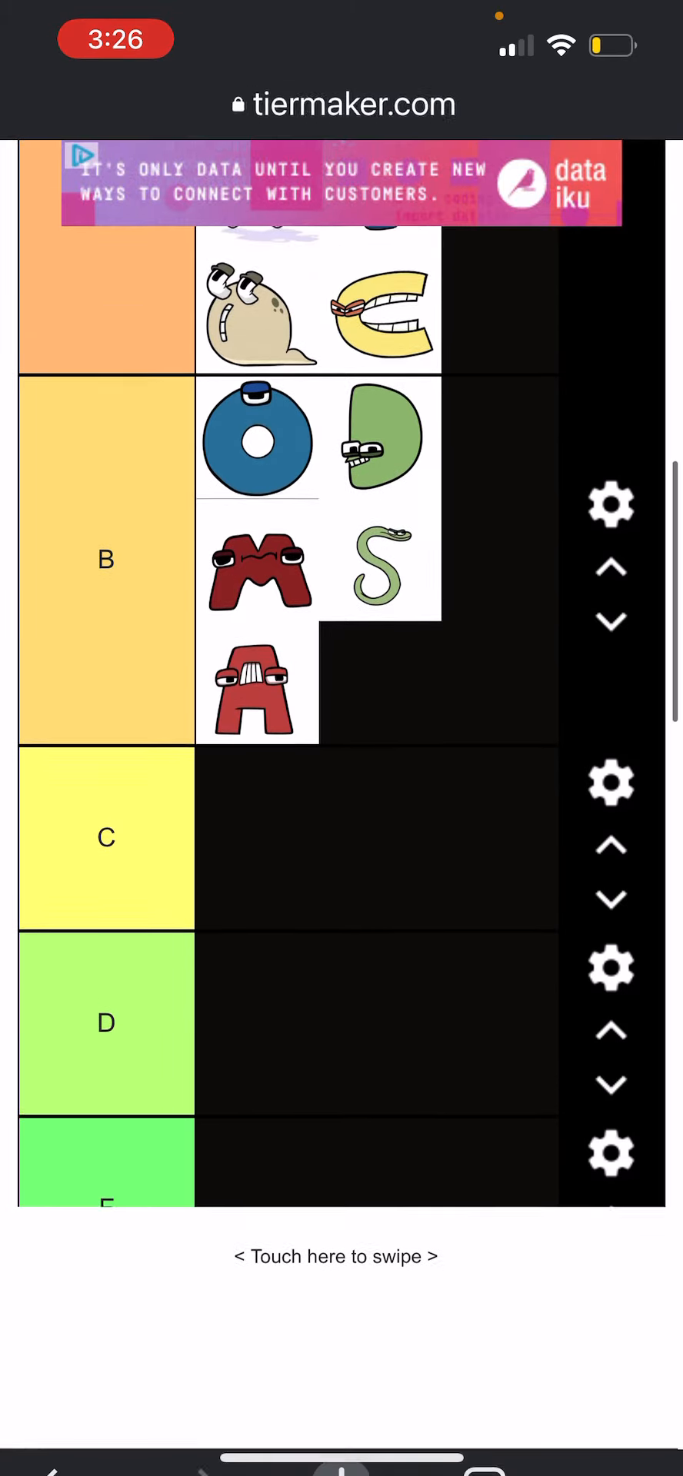
{"action": "scroll", "scroll_direction": "down", "scroll_amount": 3}
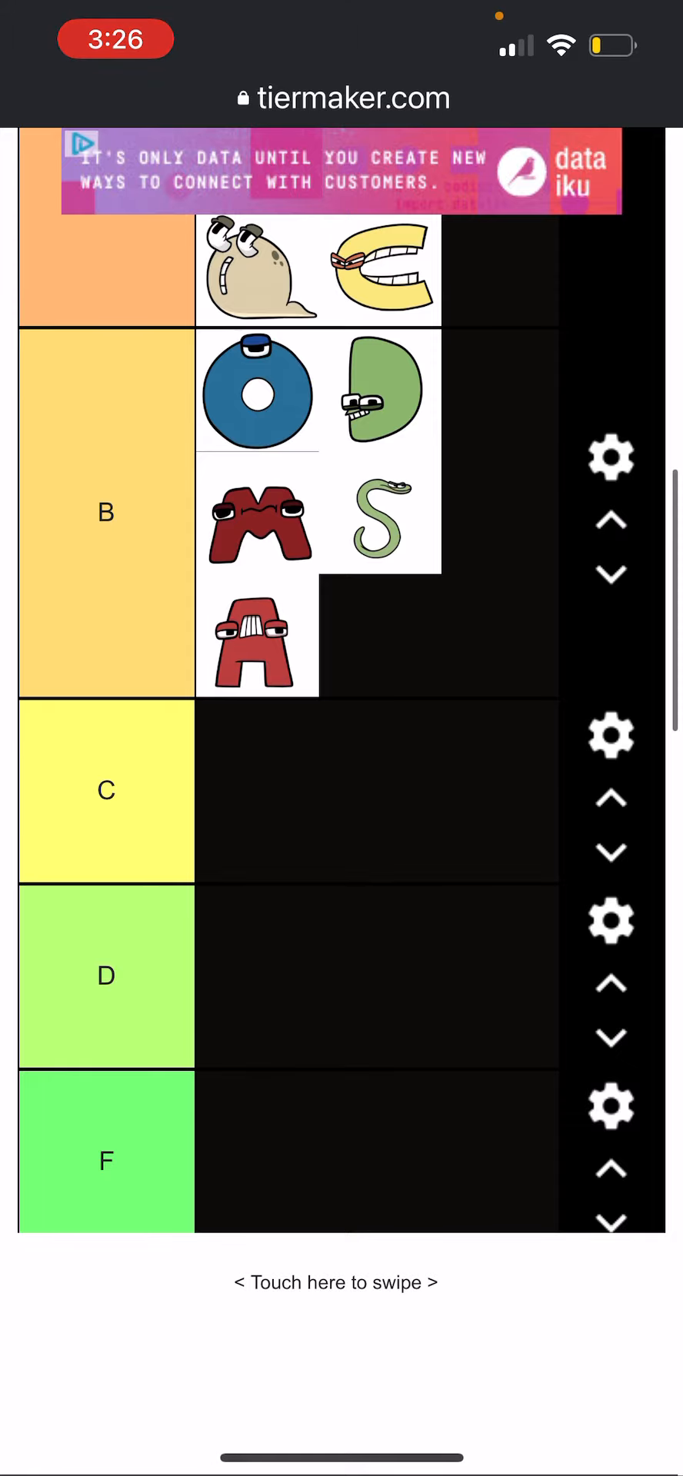